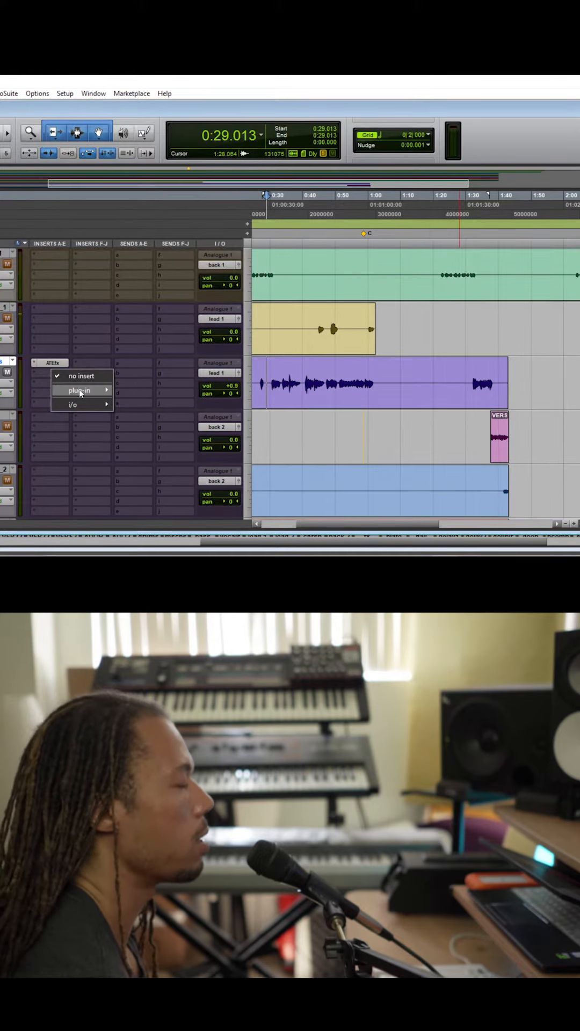
# - Open the complete plug-in list from an empty insert slot on the lead 1 vocal track
pyautogui.click(79, 391)
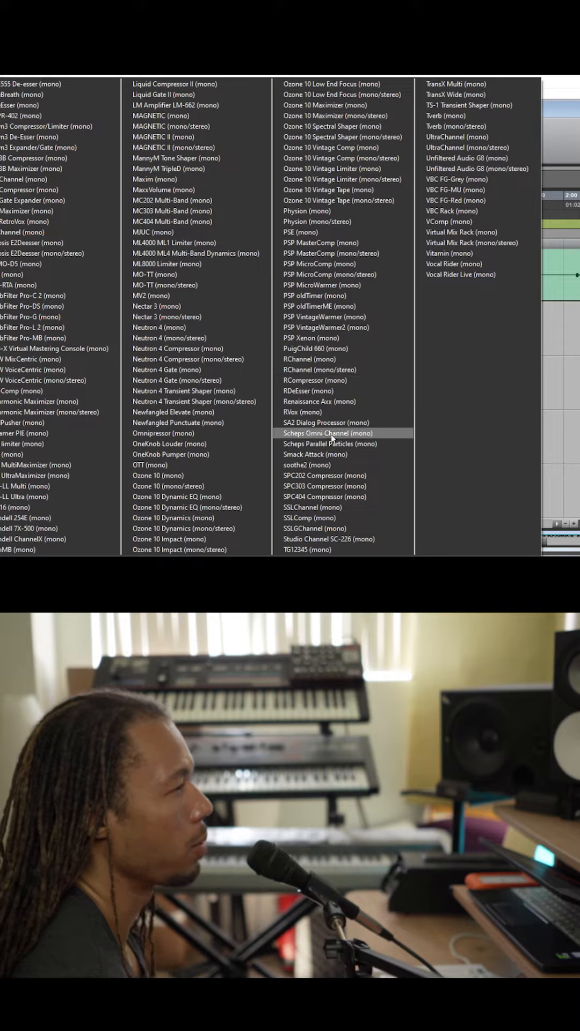